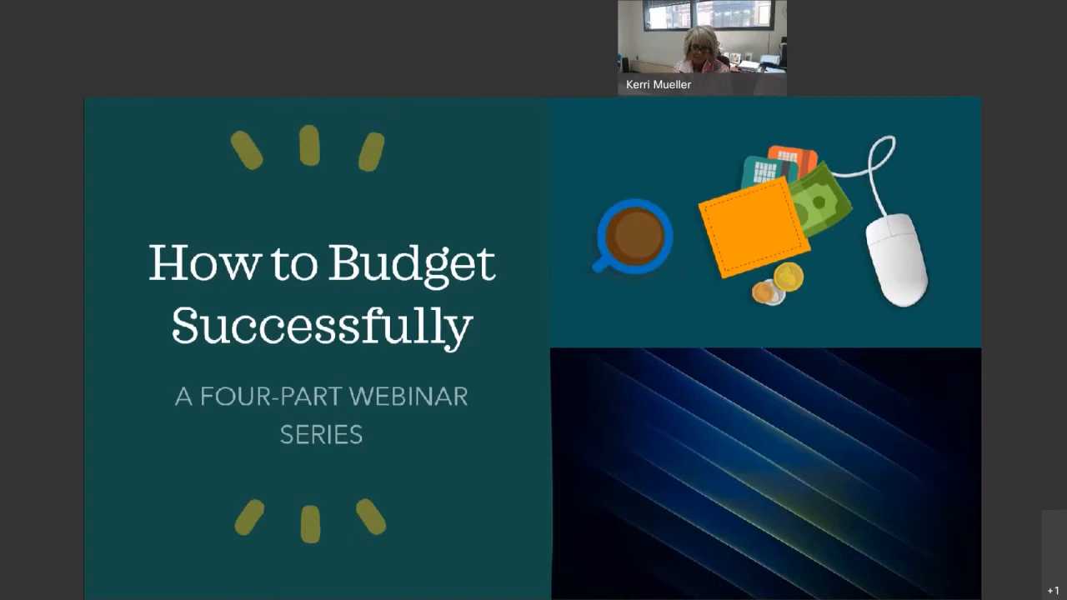
{"action": "mouse_move", "coordinate": [508, 127]}
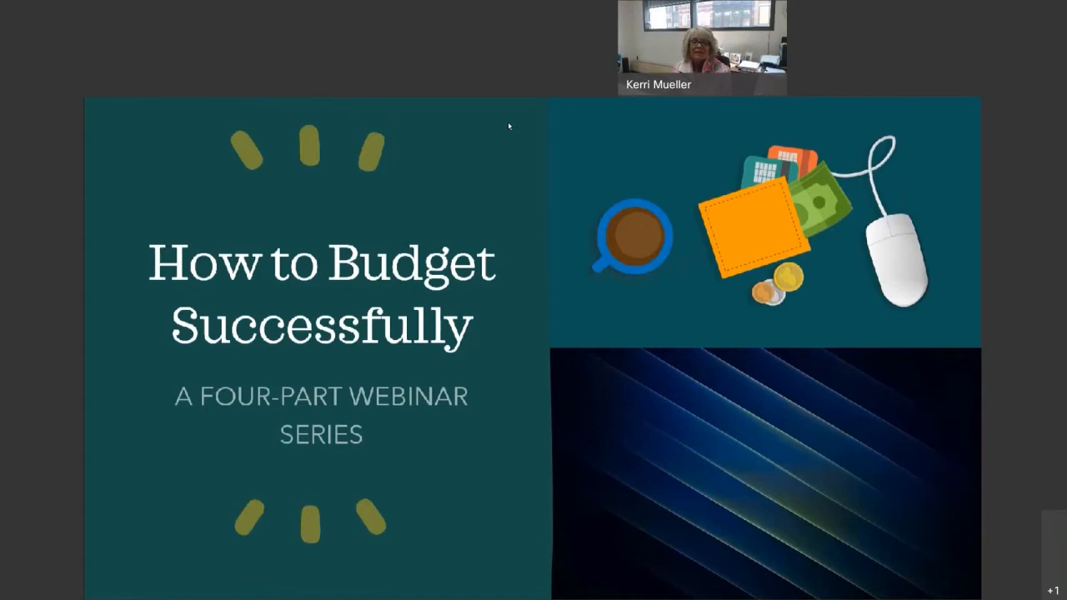
{"action": "mouse_move", "coordinate": [941, 367]}
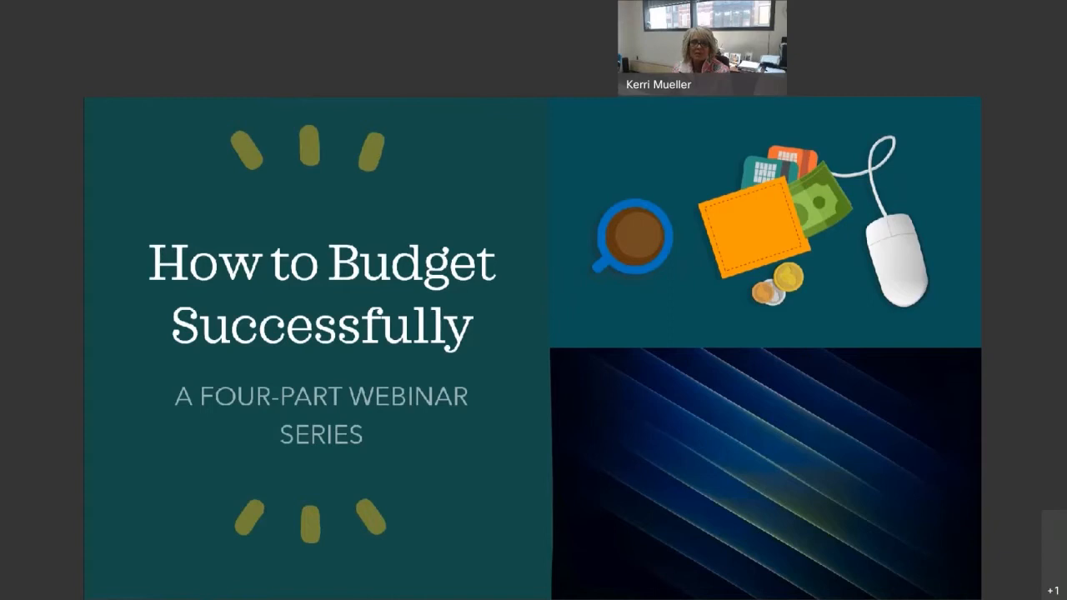
{"action": "mouse_move", "coordinate": [503, 362]}
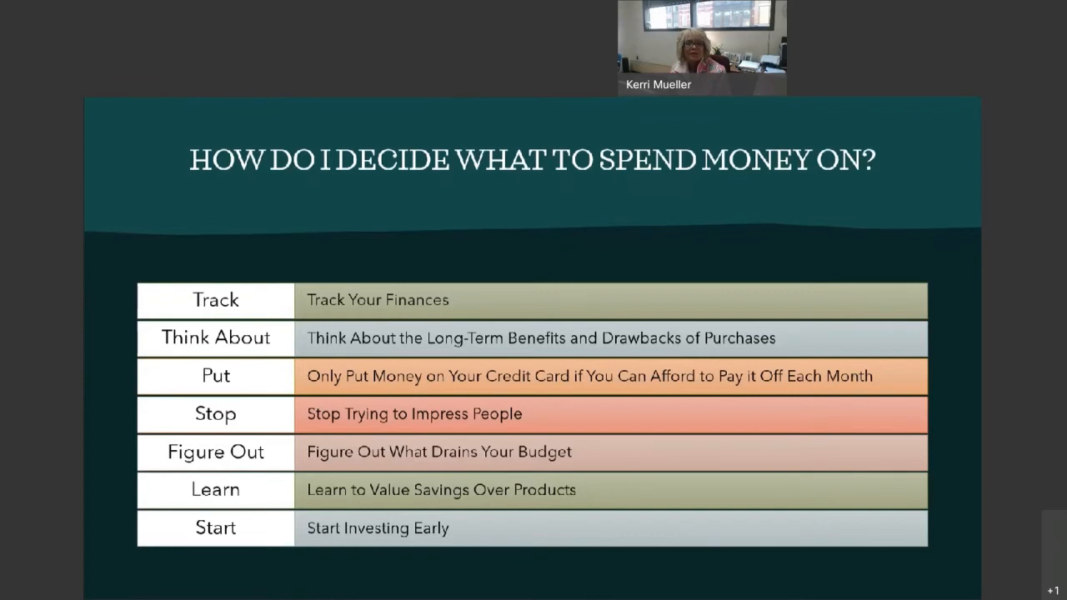
{"action": "key", "text": "Right"}
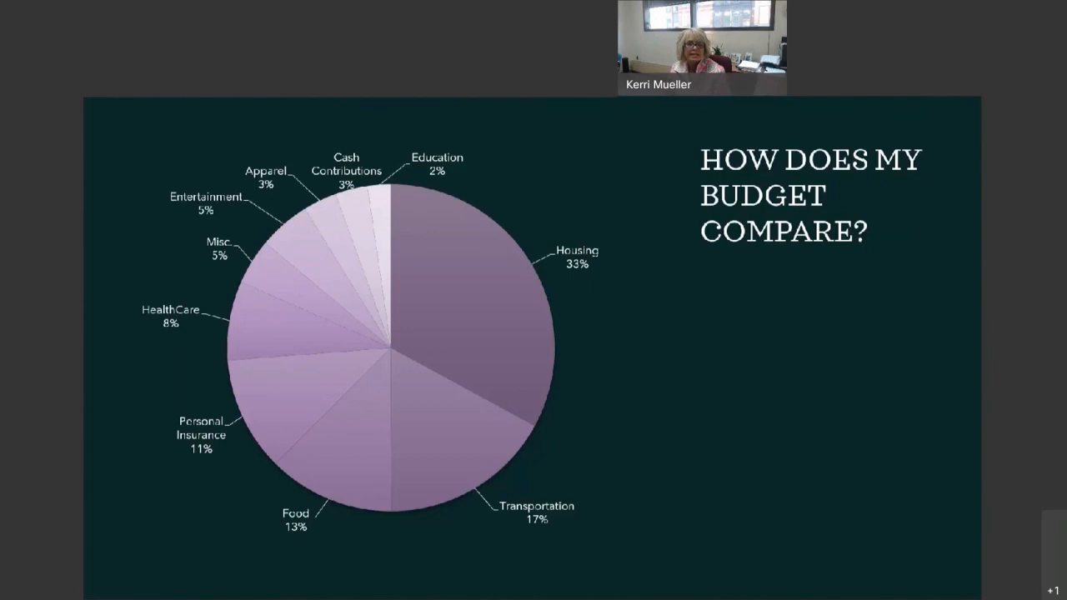
{"action": "key", "text": "Right"}
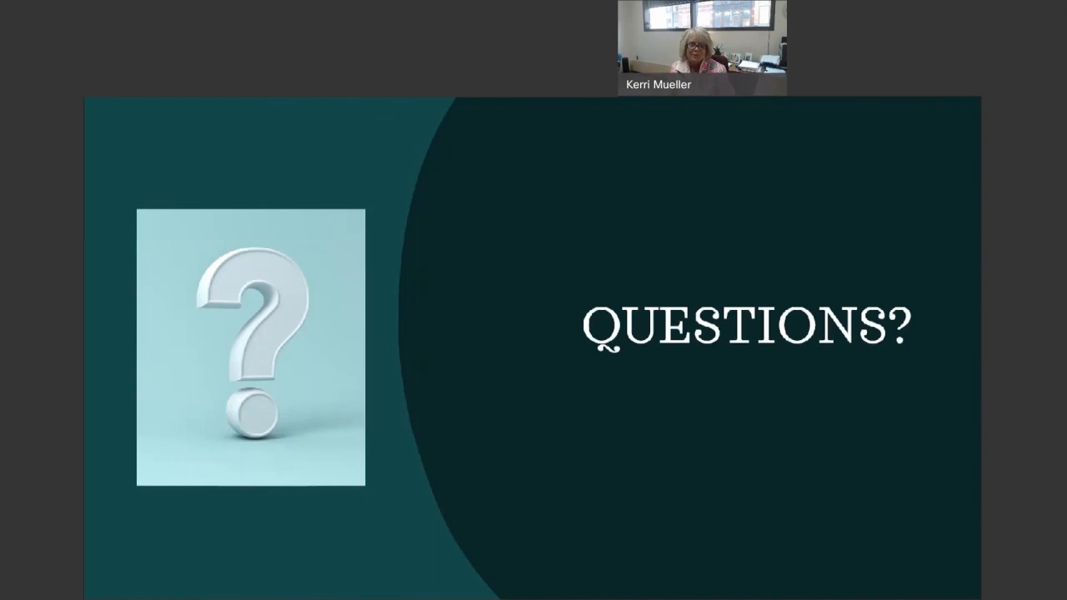
{"action": "mouse_move", "coordinate": [658, 375]}
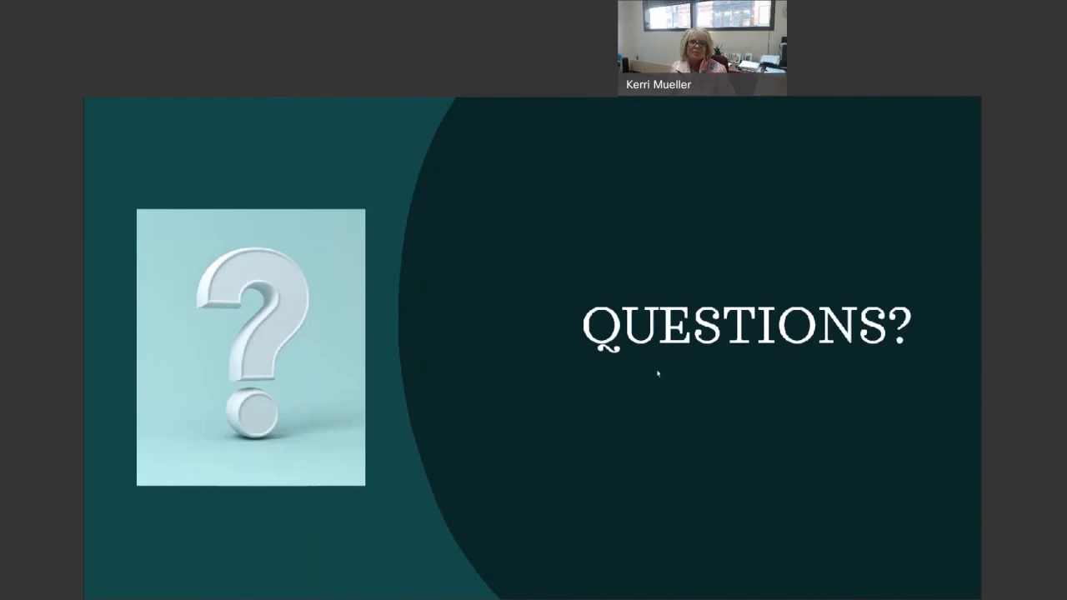